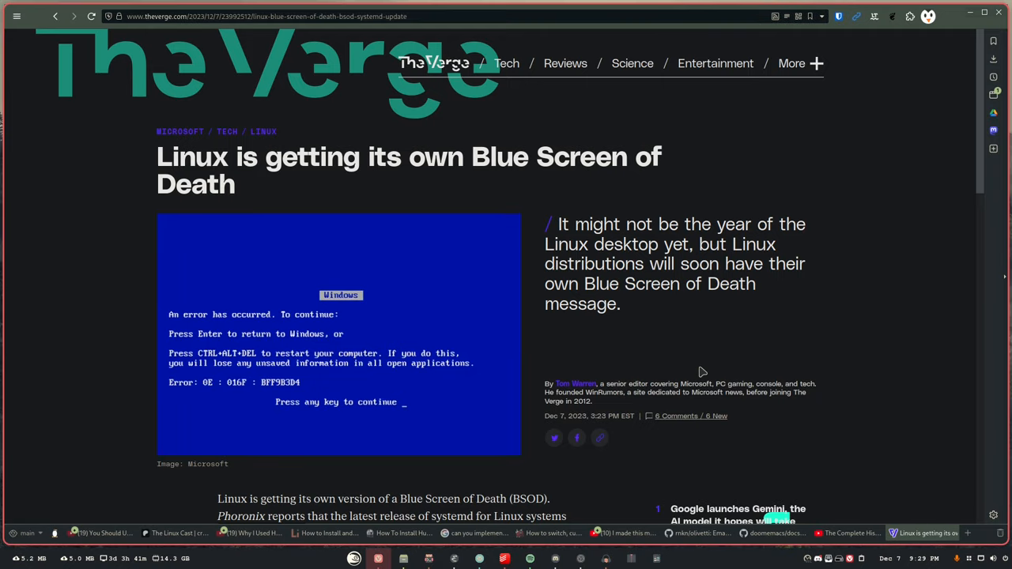
scroll("down", 3)
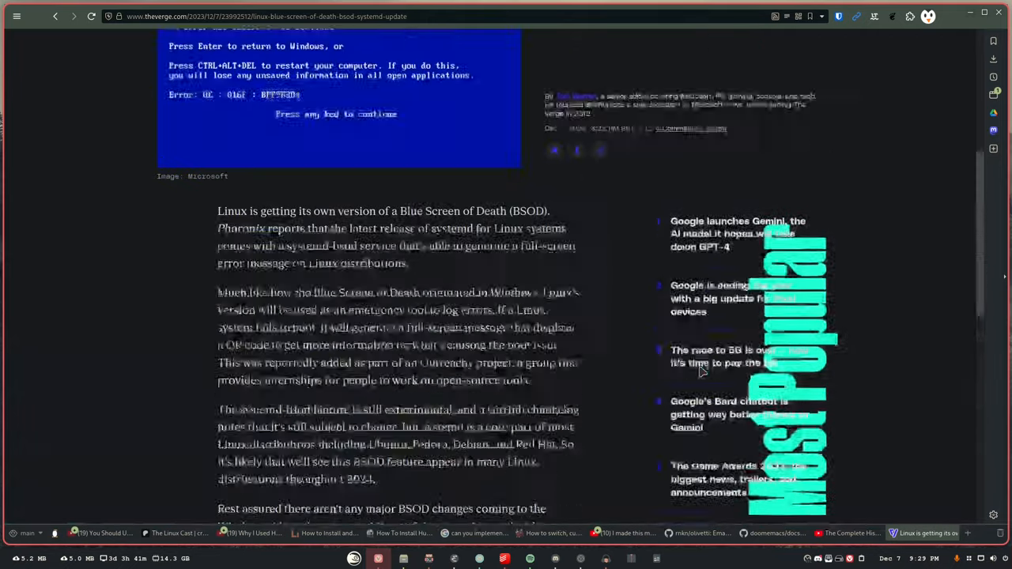
scroll("up", 3)
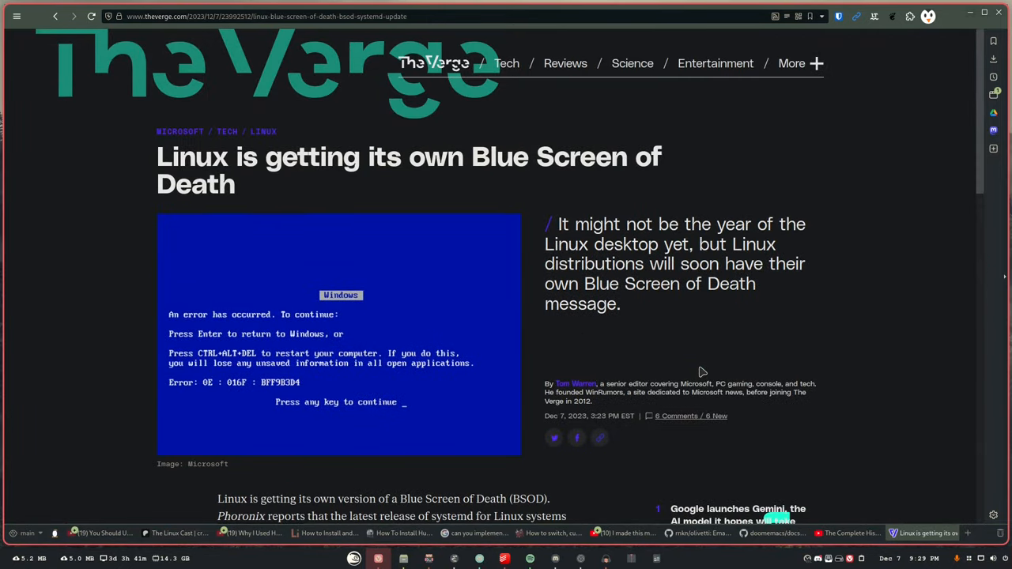